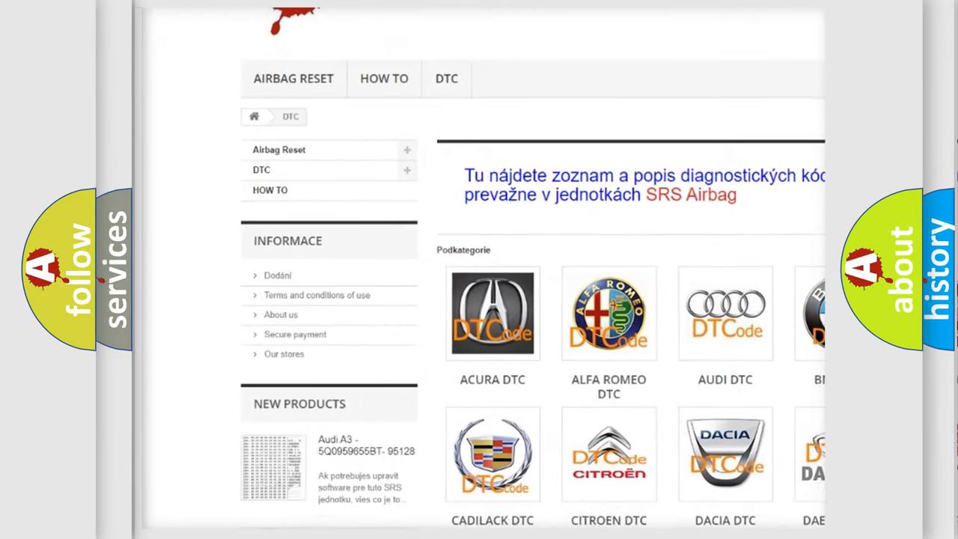
scroll("down", 3)
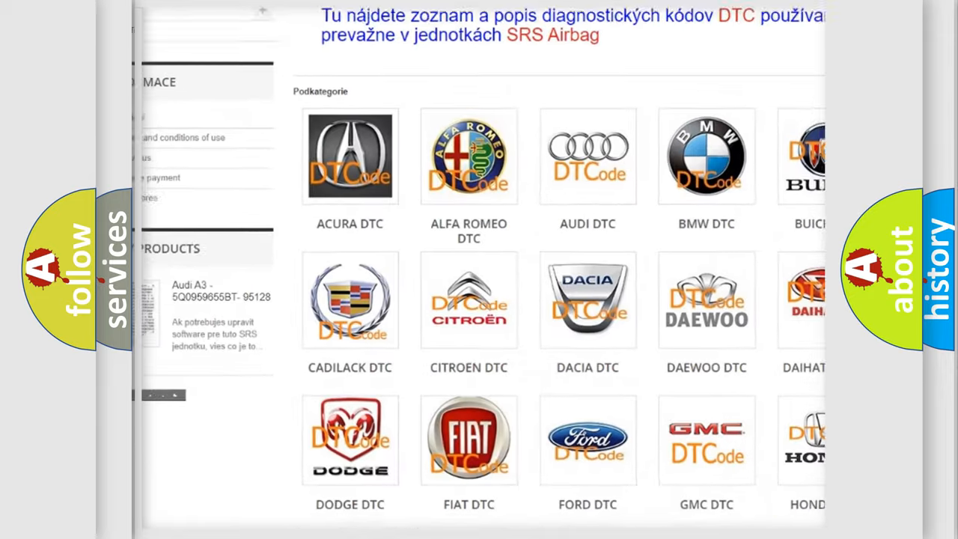
scroll("down", 3)
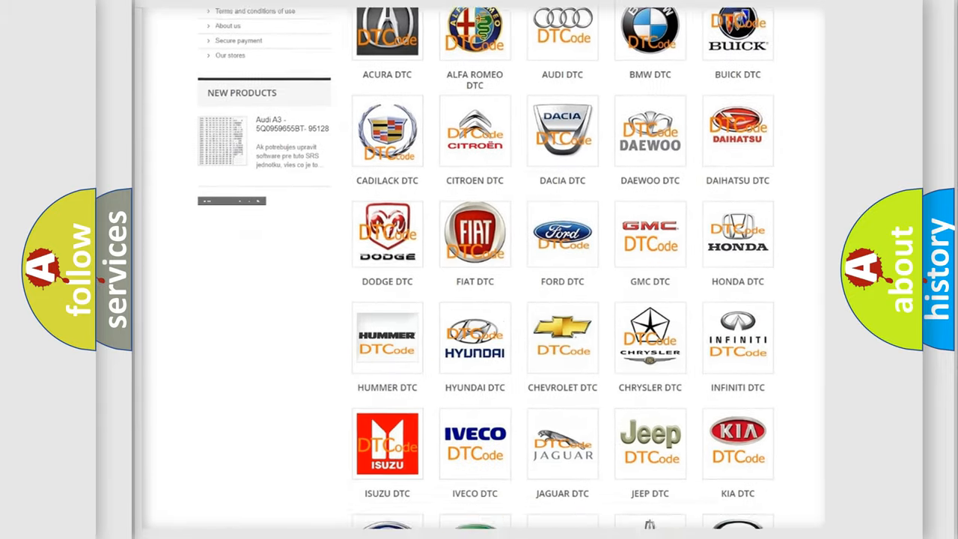
scroll("down", 3)
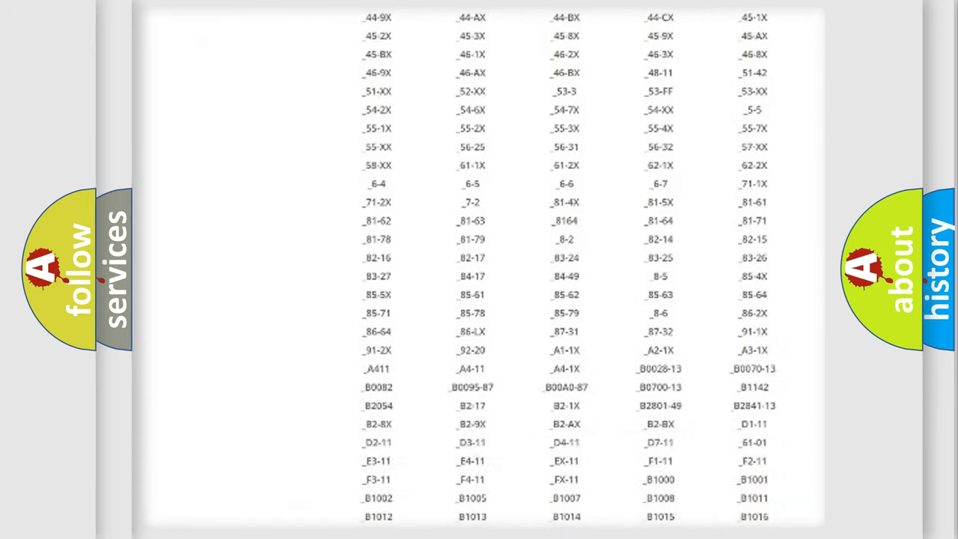
scroll("down", 3)
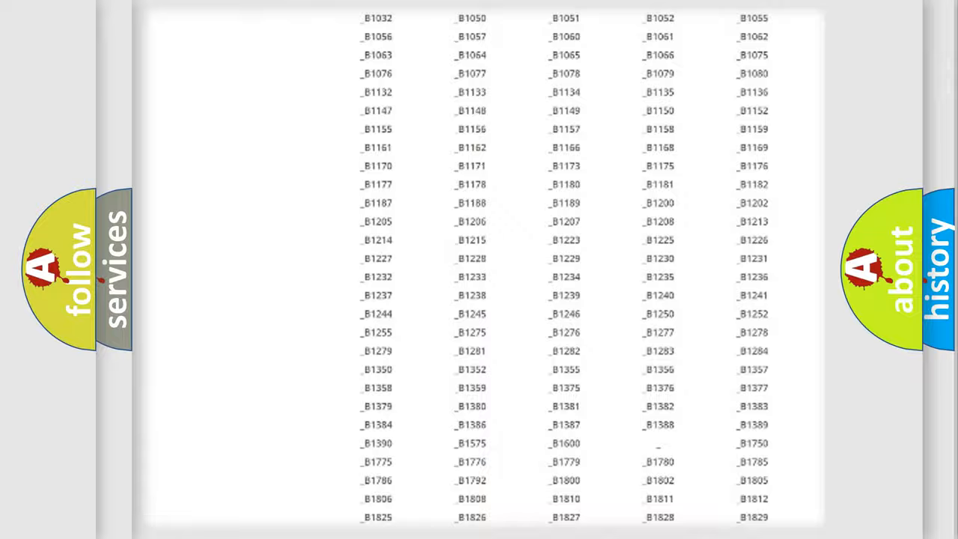